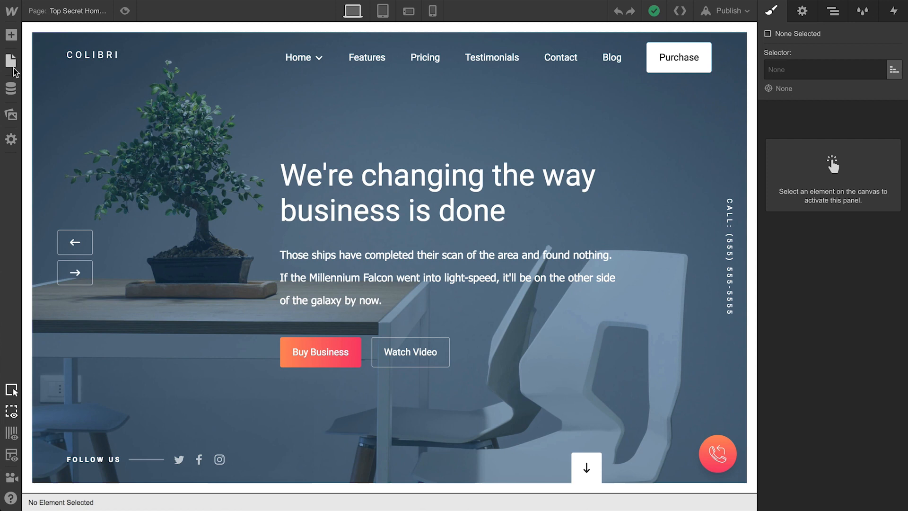
- Turn on password protection for the 'Not accessible to everyone' page and save
click(11, 61)
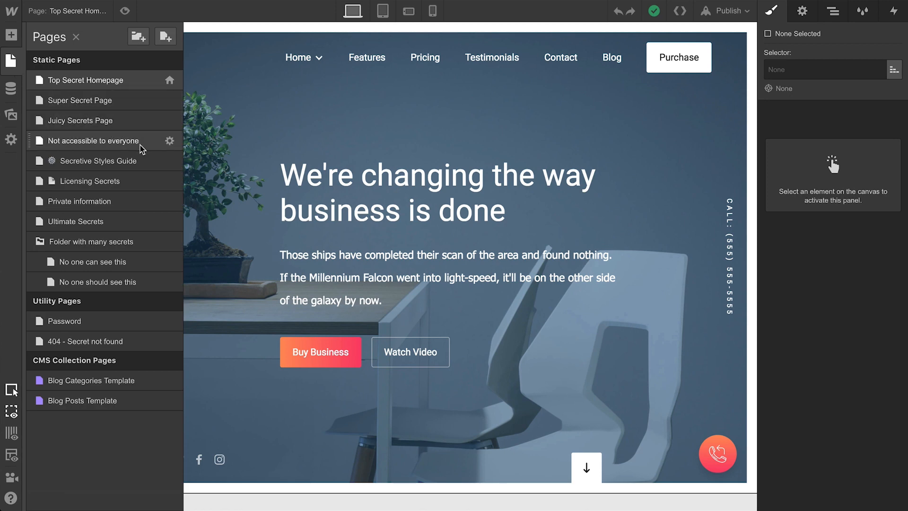
click(169, 140)
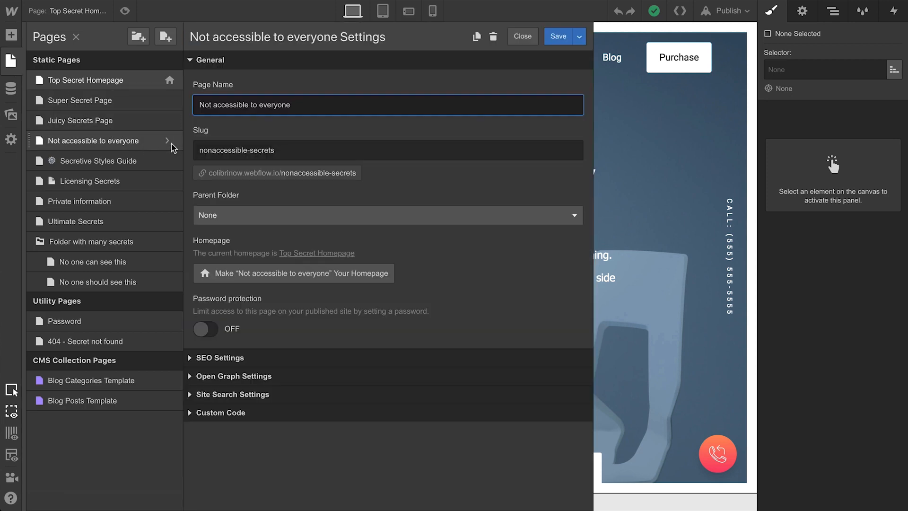
click(205, 329)
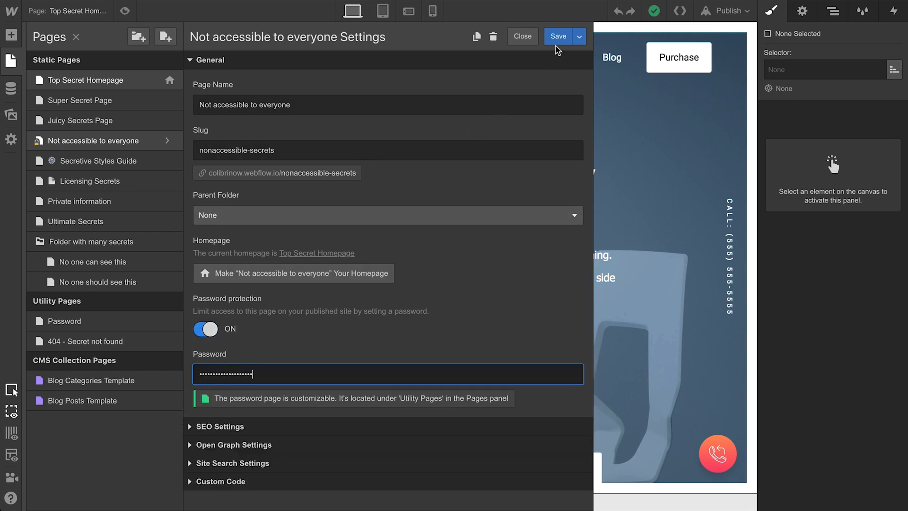
click(729, 11)
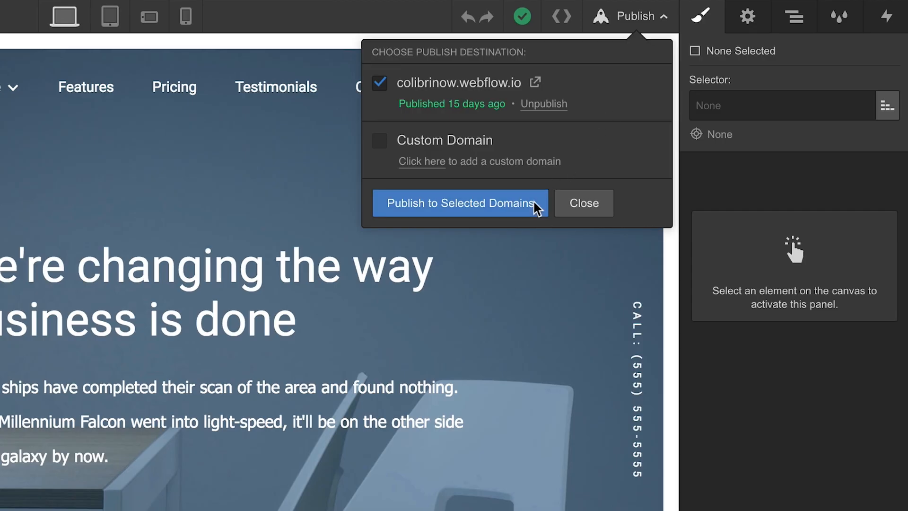
- Publish to the webflow.io domain and save the Super Secret Page's password settings
click(459, 203)
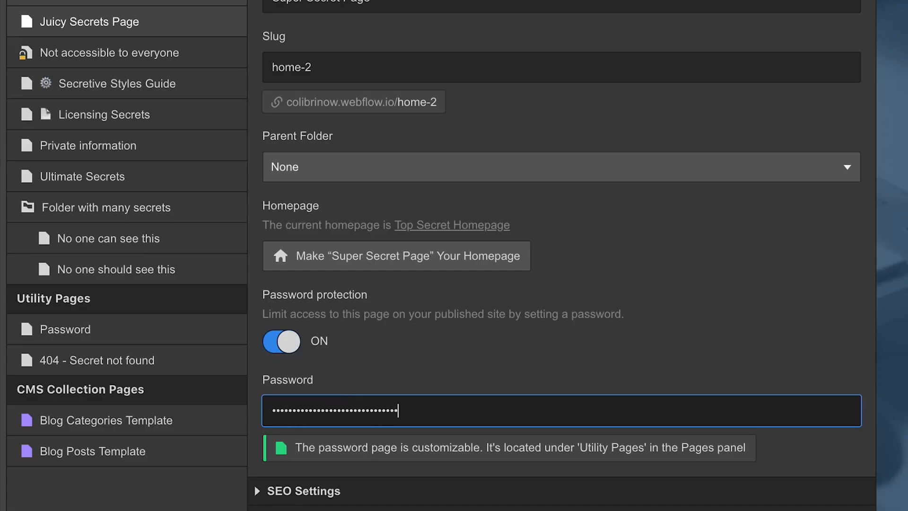
click(108, 53)
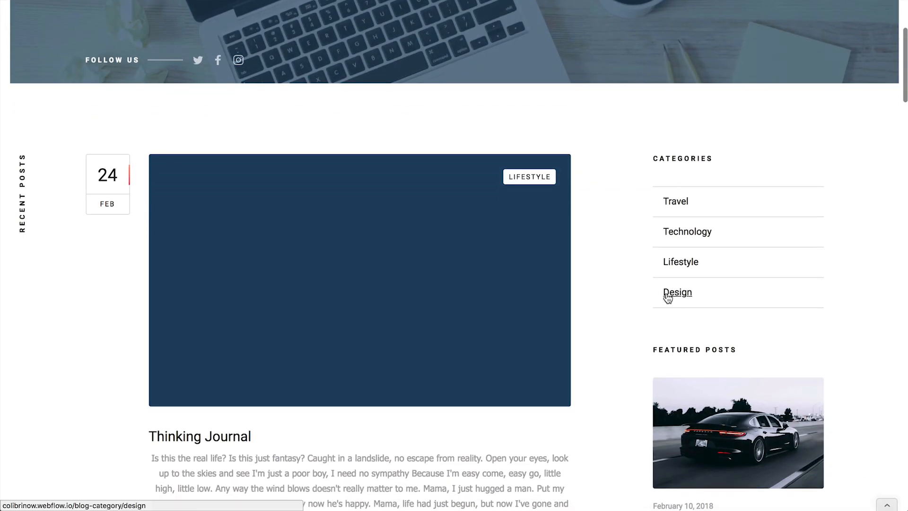
- Return to the Designer and open the Webflow logo project menu
click(678, 292)
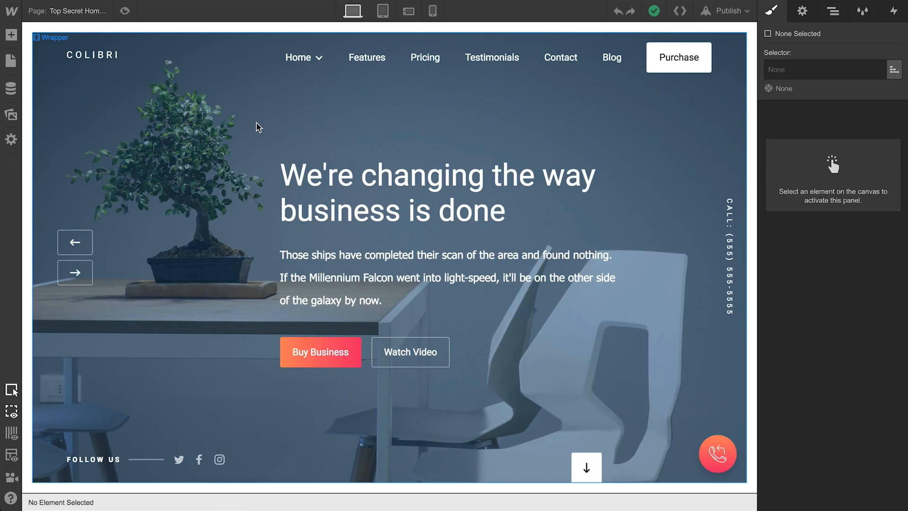
click(12, 11)
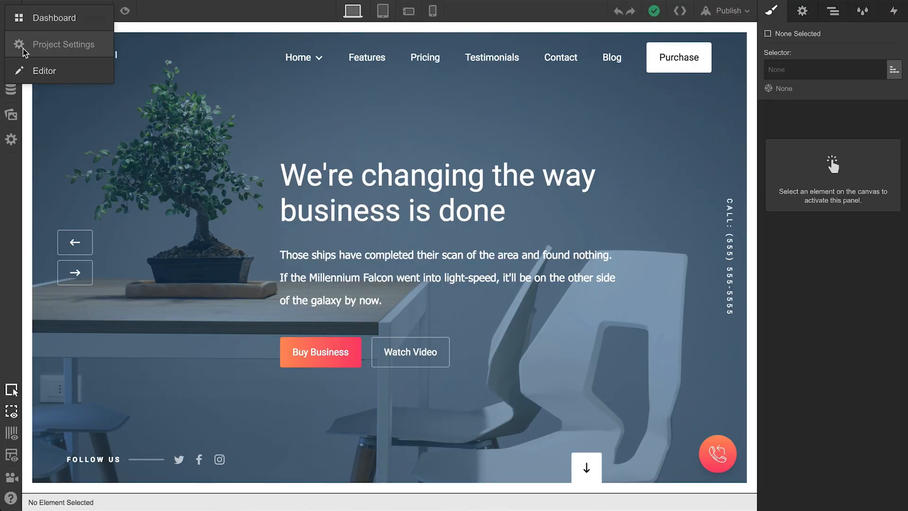
- Switch on the Website Password toggle in Project Settings
click(59, 44)
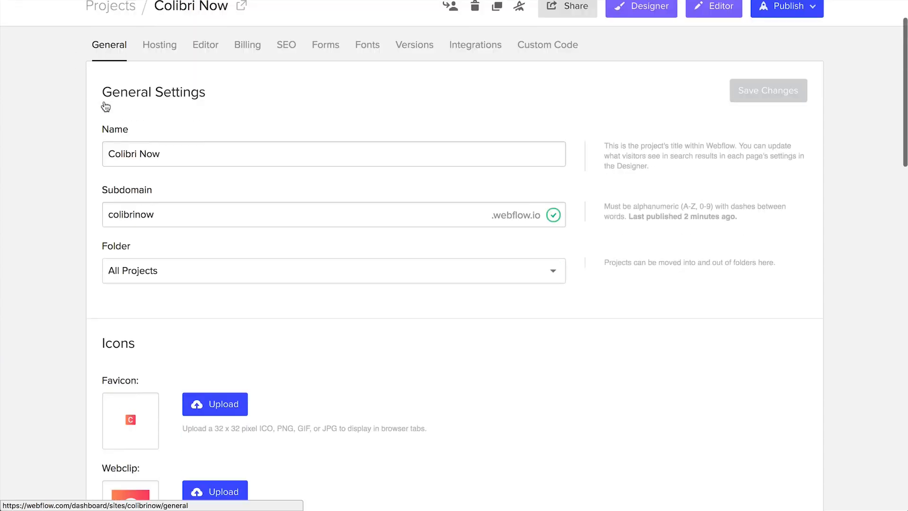
scroll(down, 3)
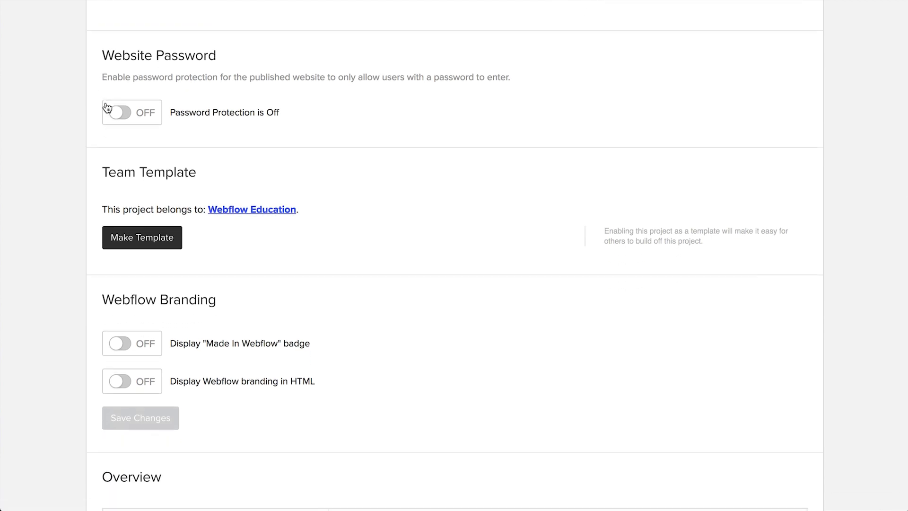
click(124, 113)
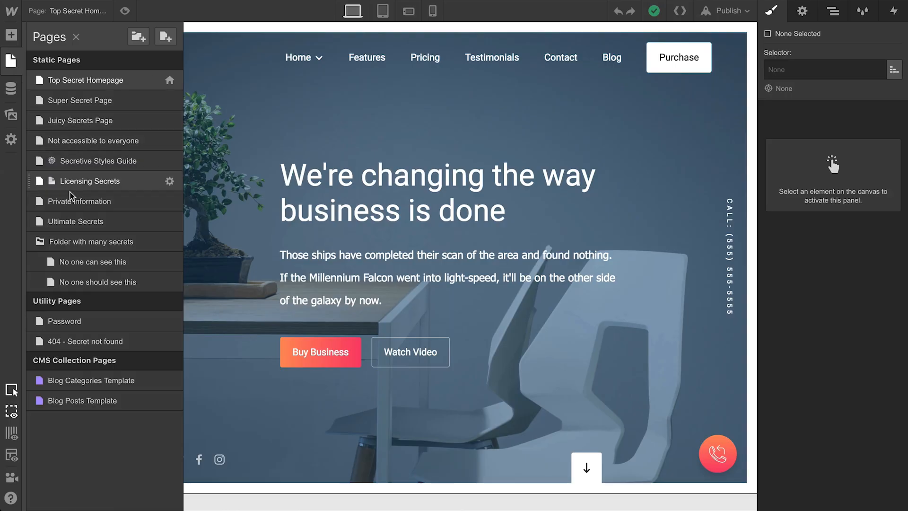
- Add a Text Block below the Submit button on the Password utility page
click(64, 321)
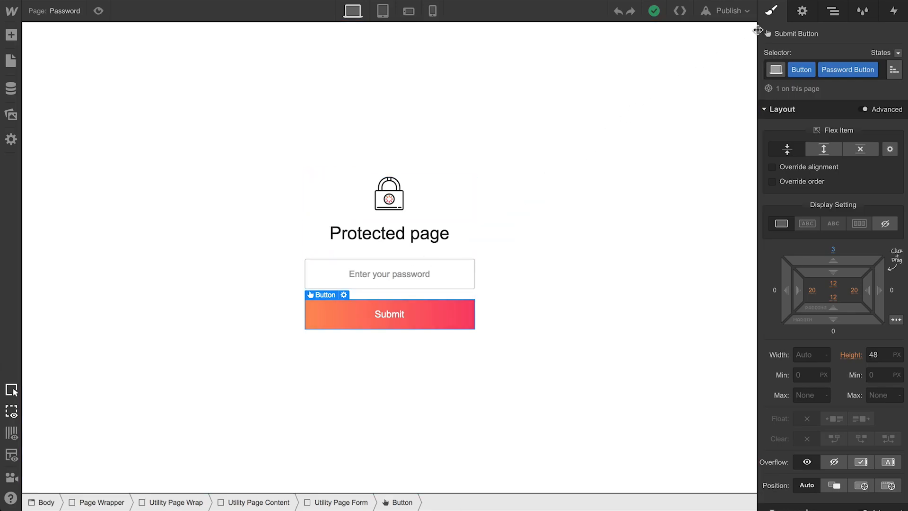
click(806, 10)
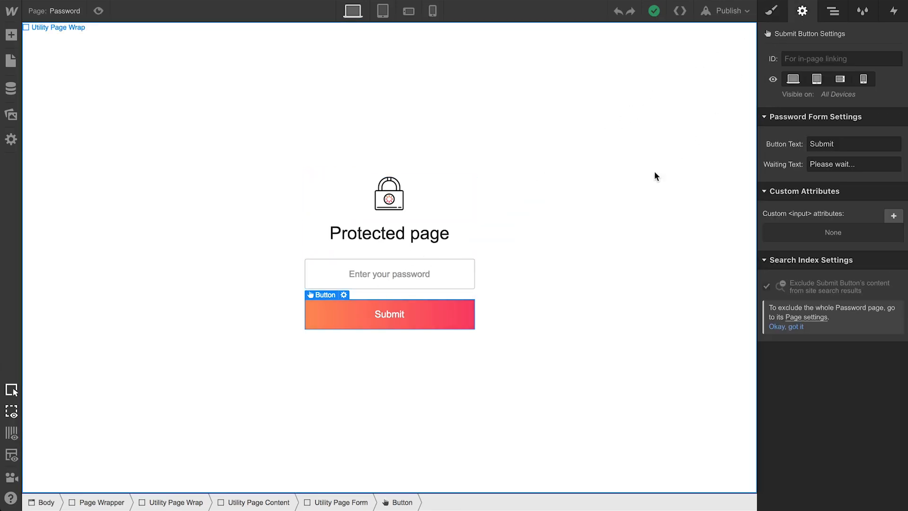
click(389, 273)
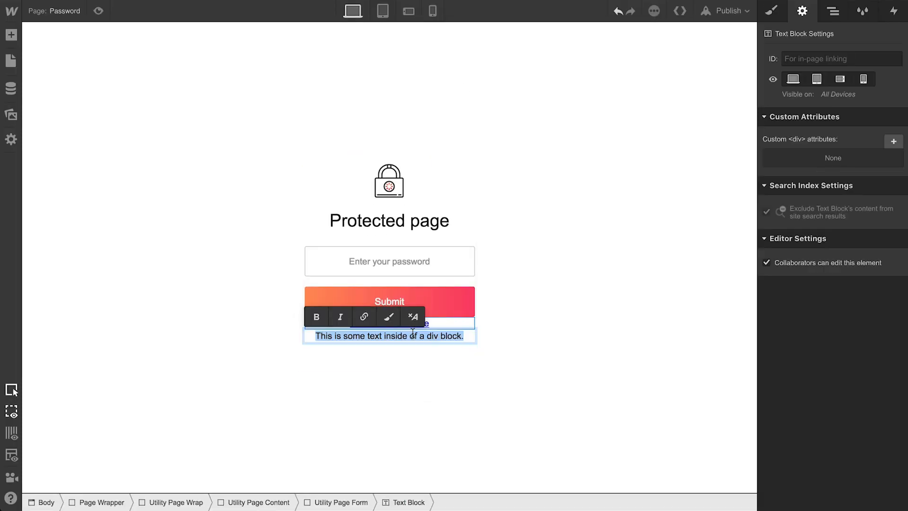
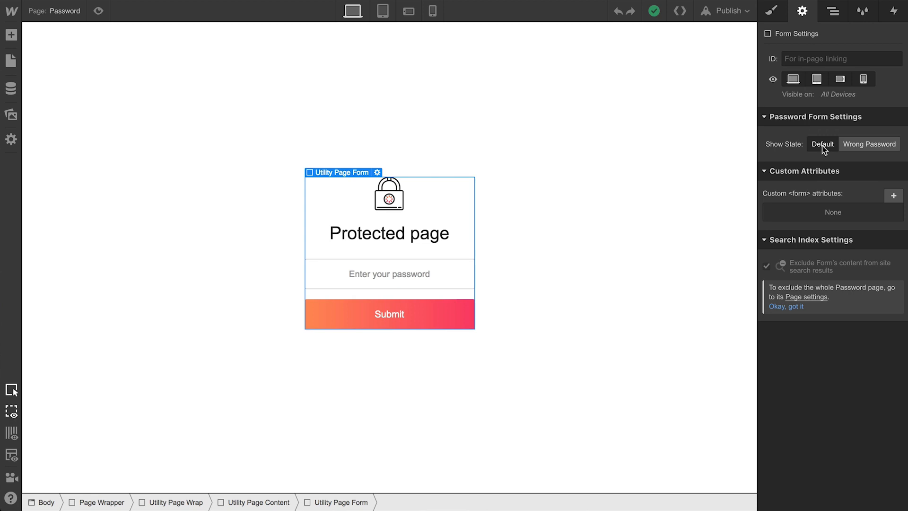
click(869, 144)
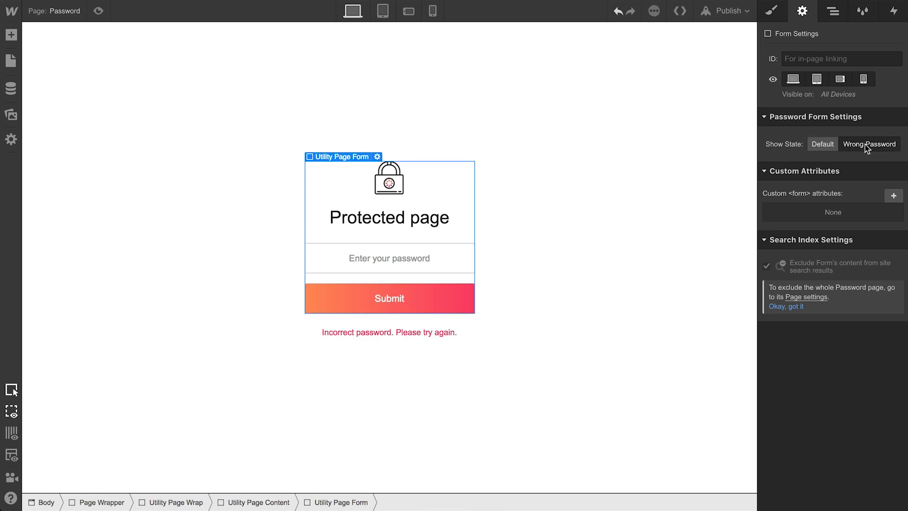